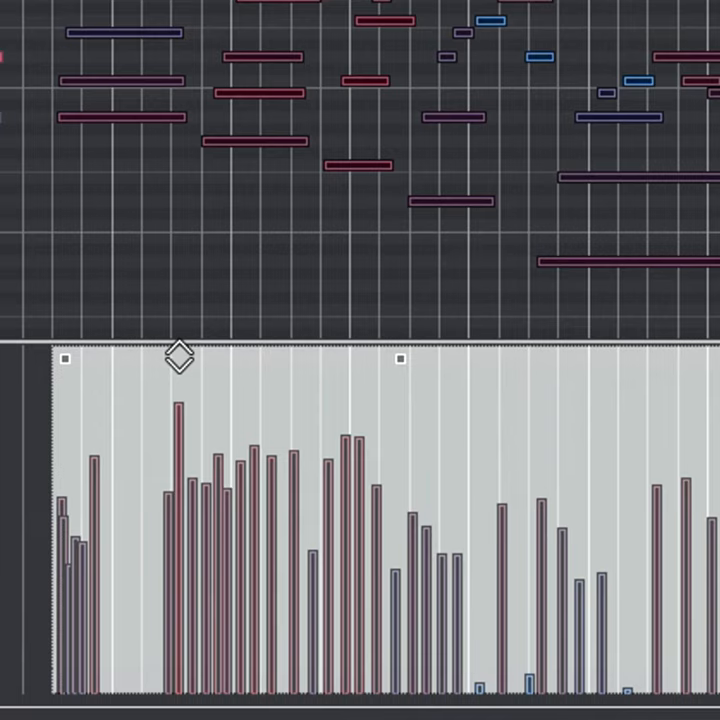
{"action": "mouse_move", "coordinate": [178, 357]}
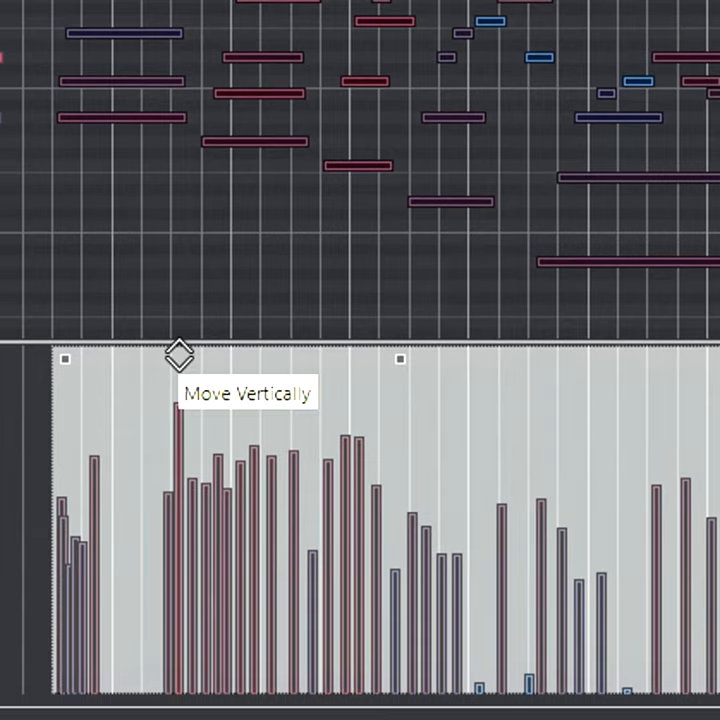